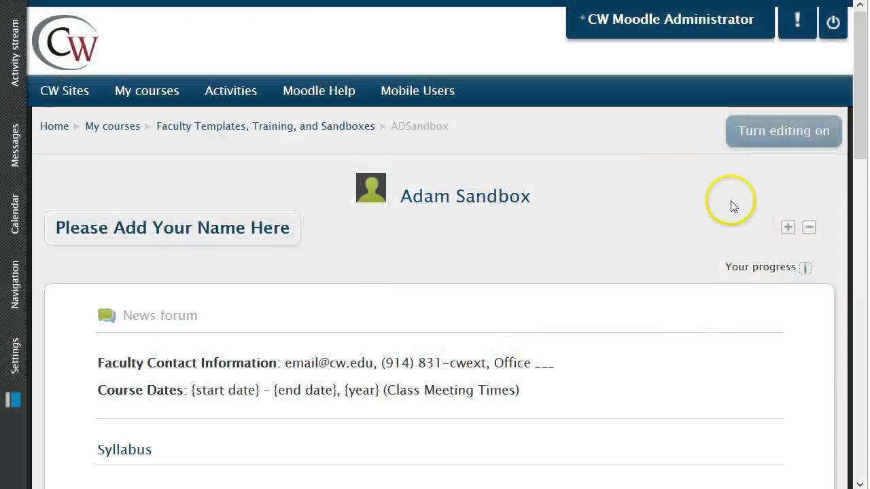
mouse_move(734, 206)
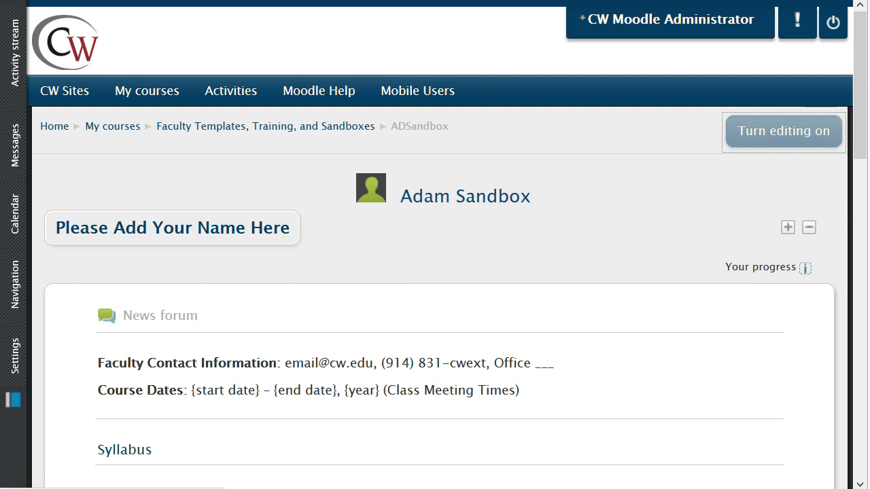
- Turn course editing on and expand the Week 2 section to reveal Assignment 1
click(783, 131)
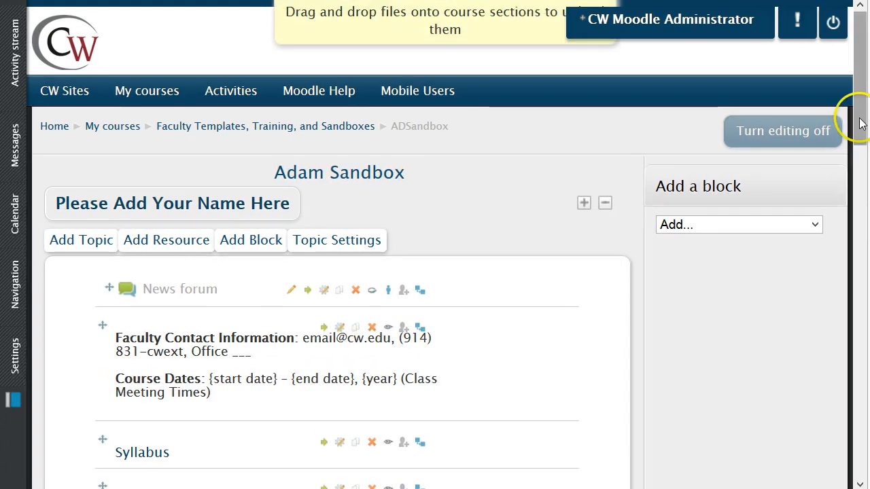
scroll(down, 3)
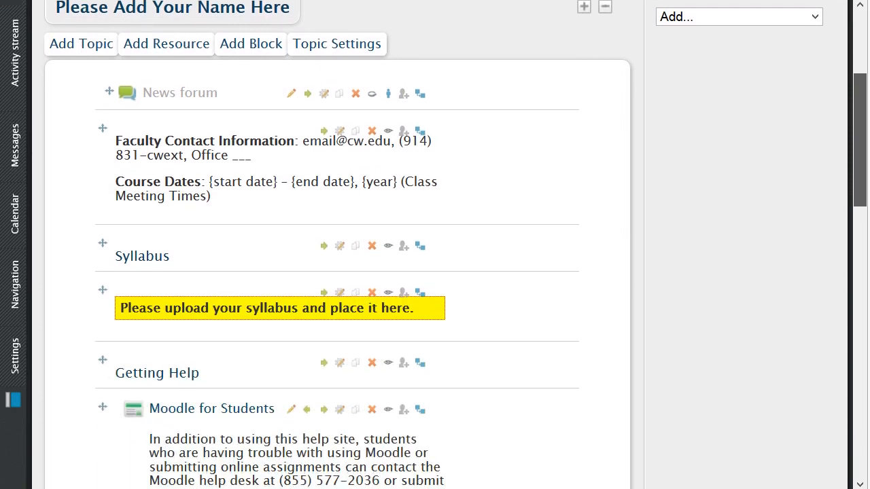
scroll(down, 3)
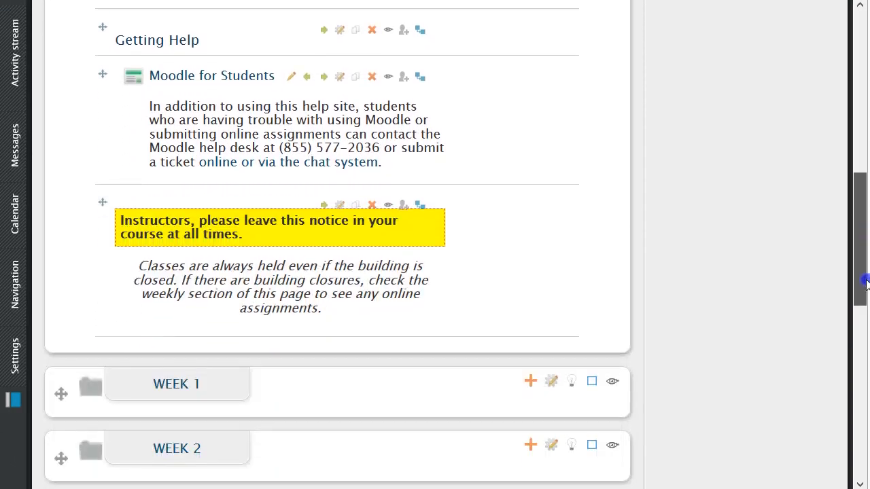
scroll(down, 3)
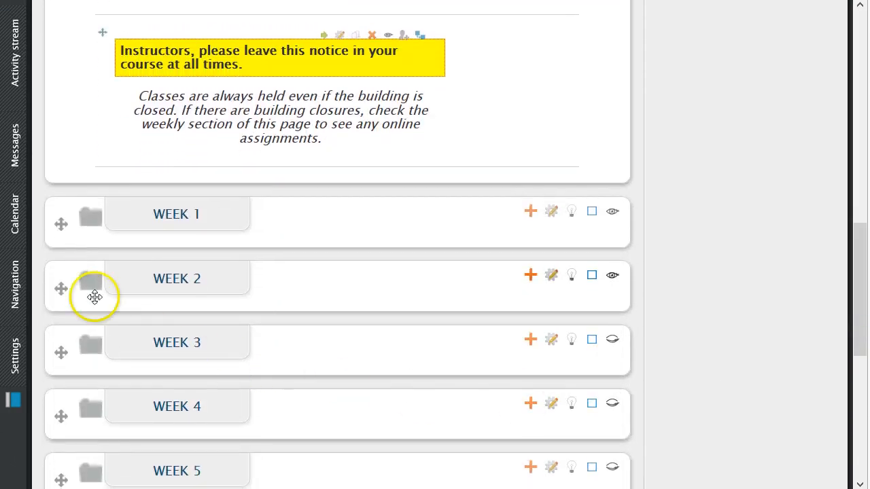
click(90, 280)
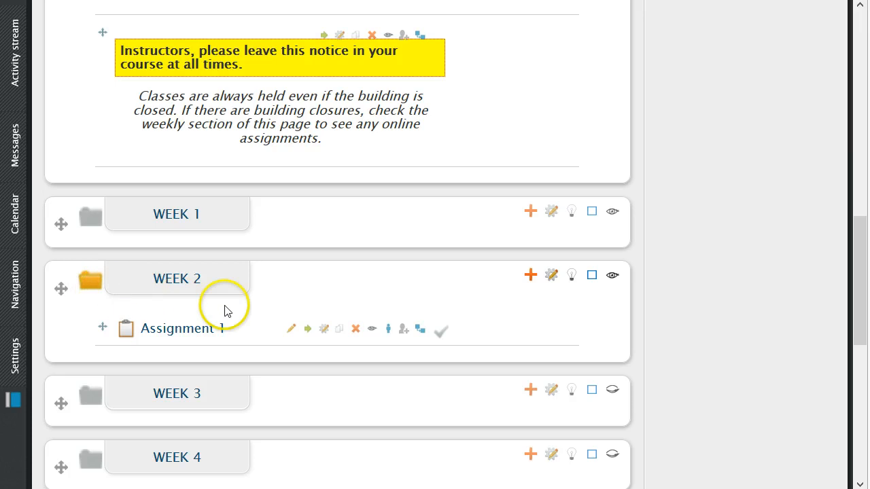
mouse_move(530, 275)
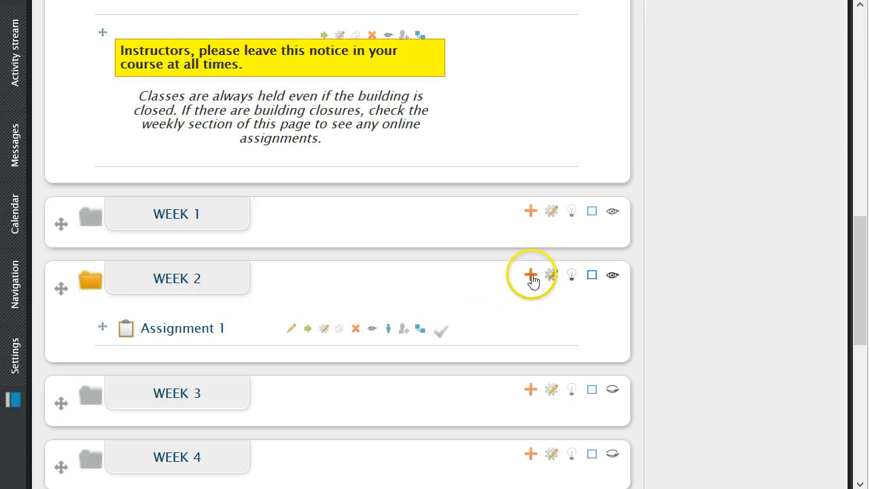
- Start adding a new activity or resource to Week 2
click(530, 274)
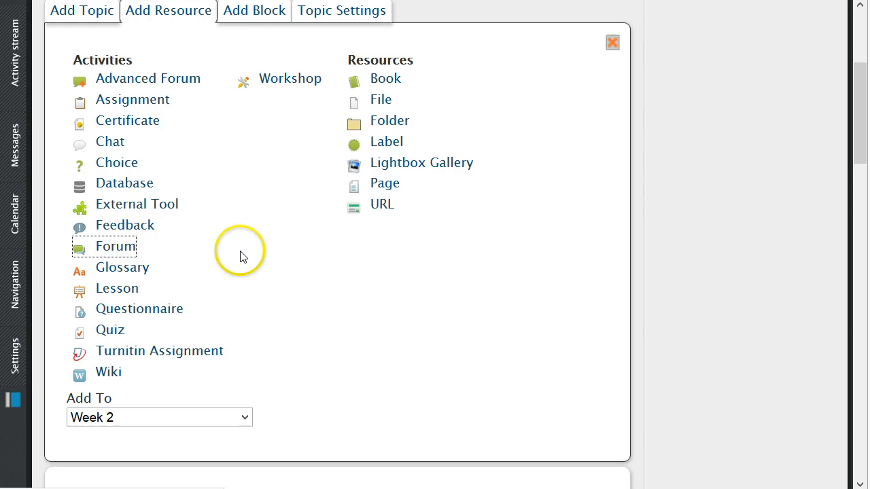
mouse_move(345, 275)
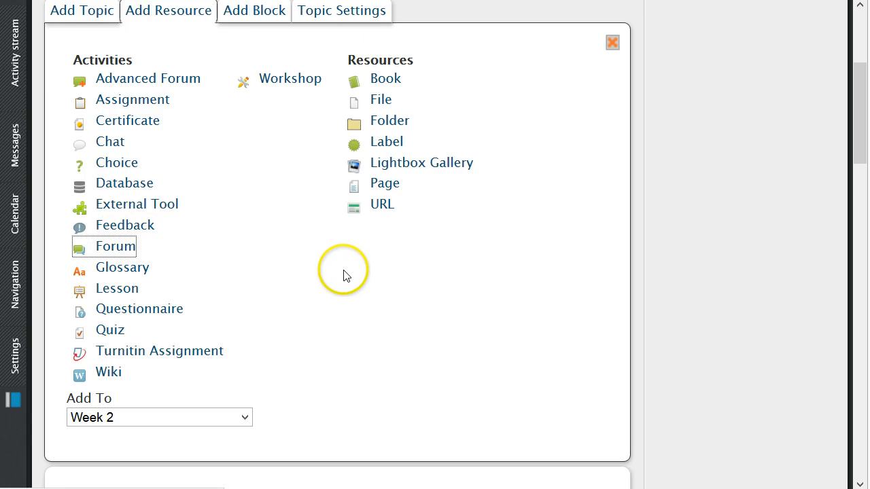
mouse_move(587, 298)
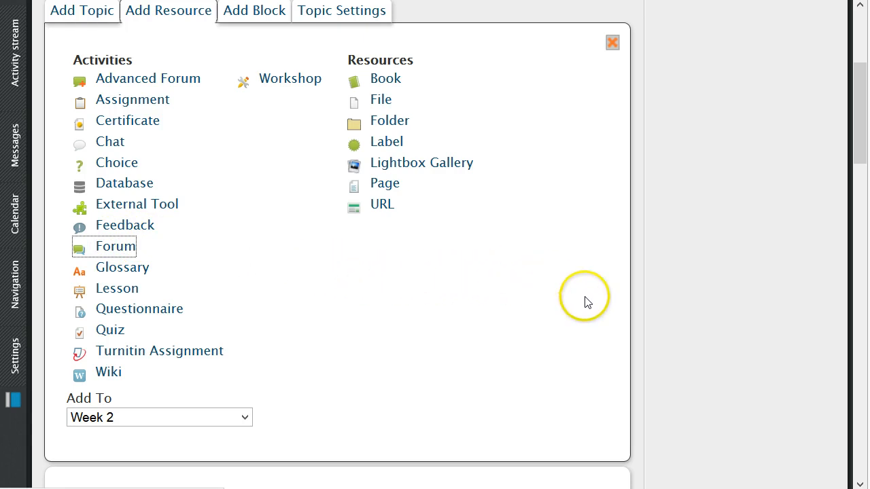
mouse_move(740, 292)
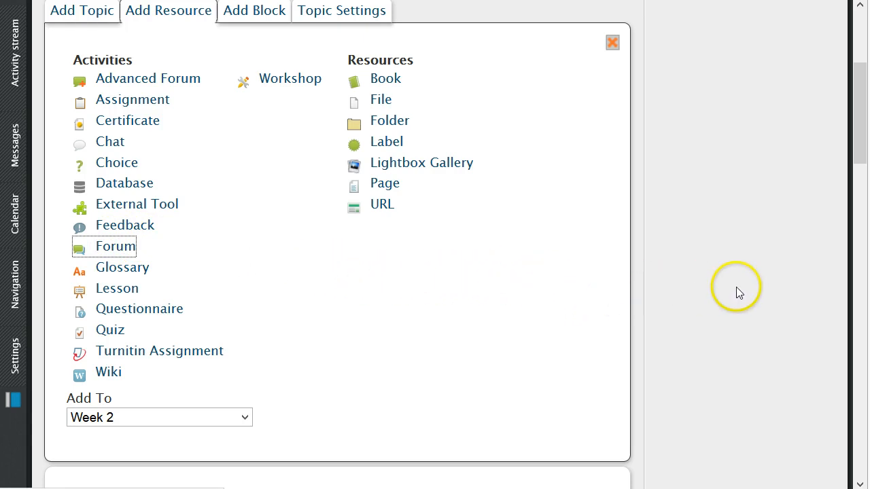
- Create a Forum activity and name it 'Social Internet'
click(116, 244)
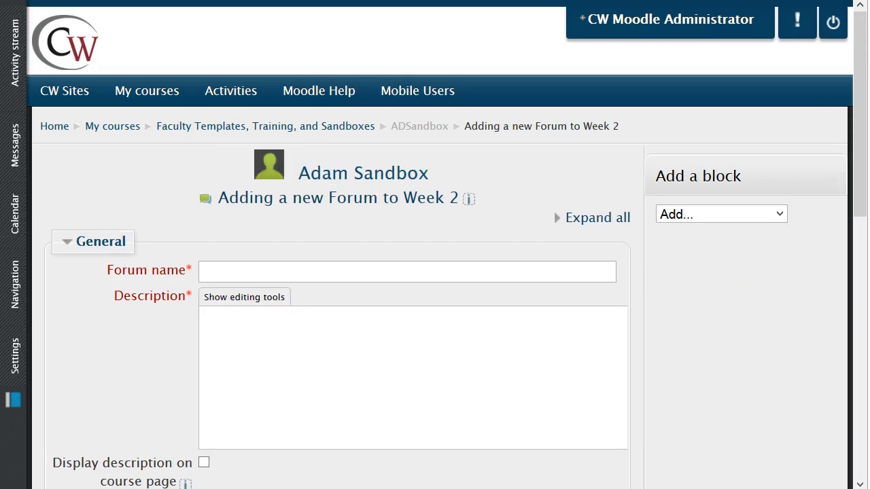
mouse_move(722, 270)
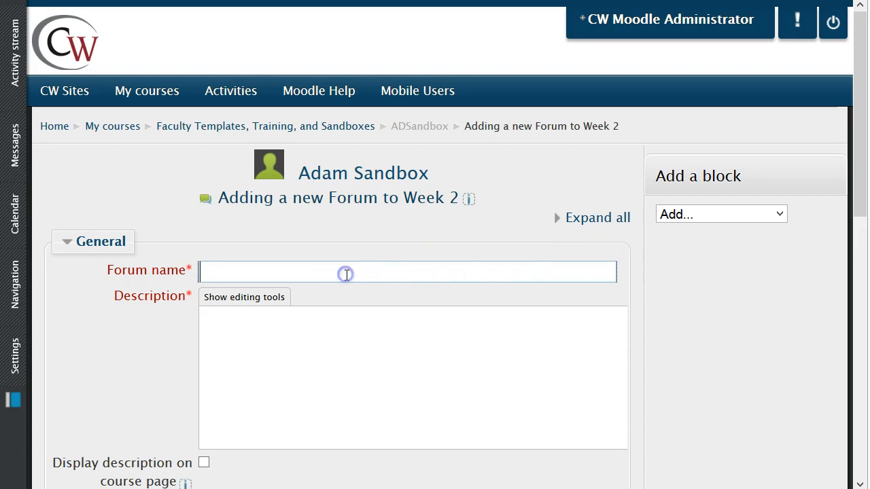
text(Soci)
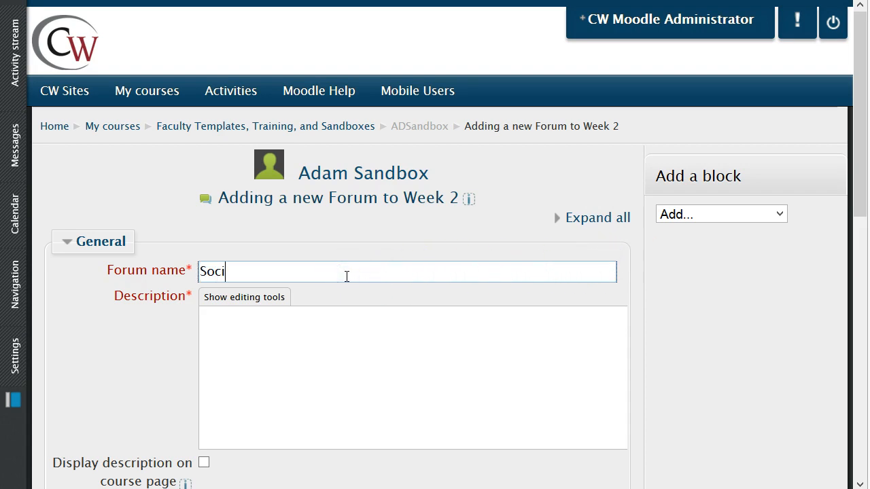
text(al Internet)
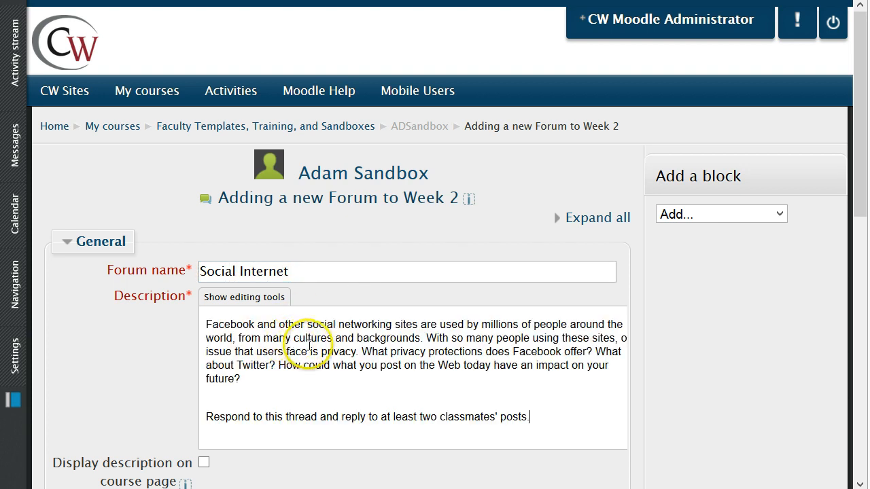
mouse_move(659, 356)
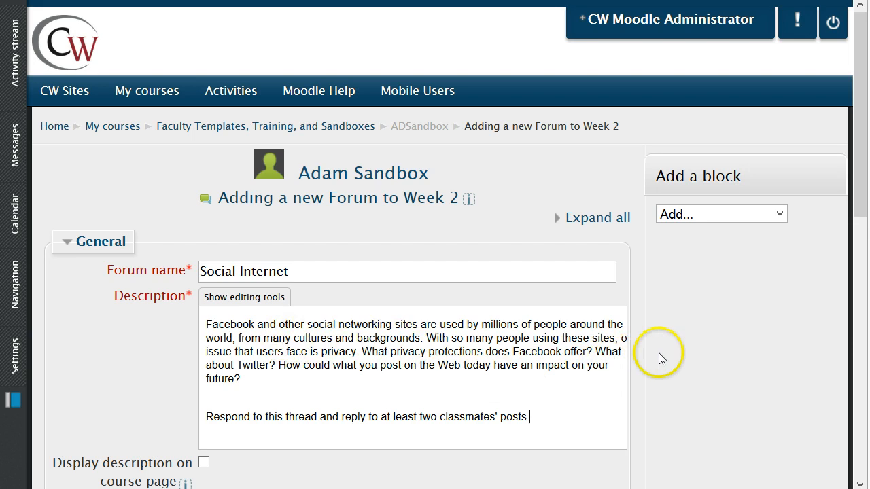
mouse_move(840, 264)
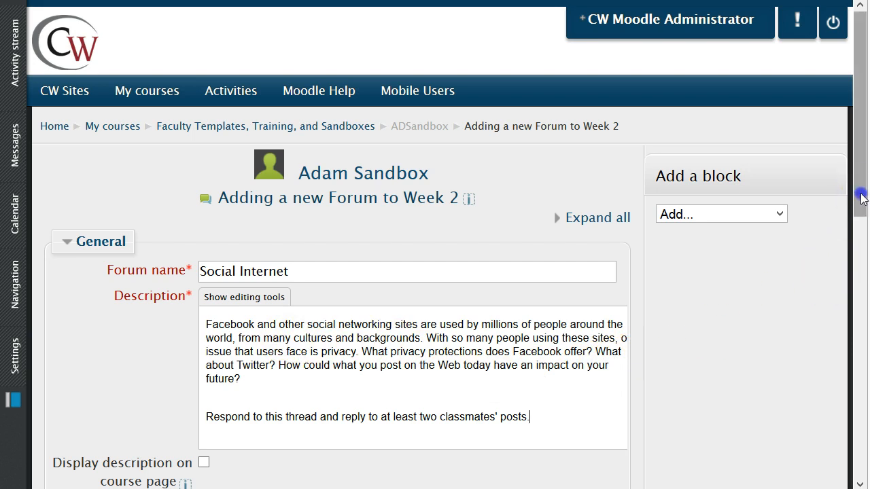
scroll(down, 3)
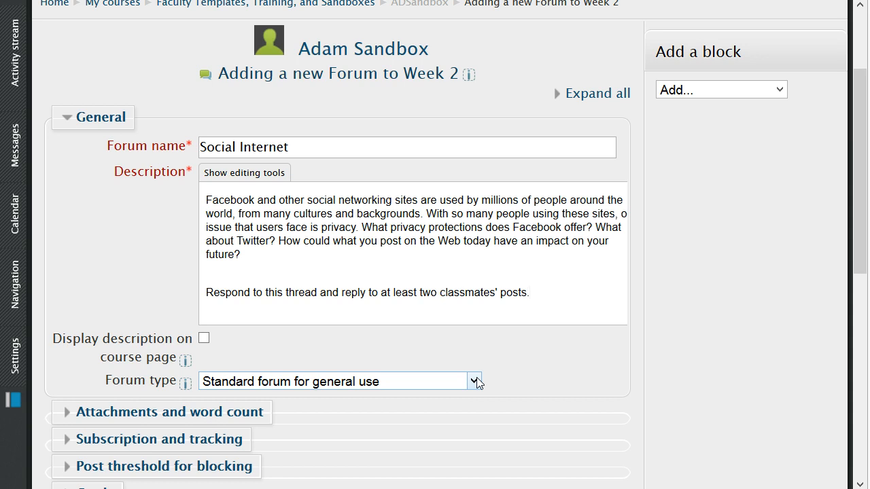
click(475, 381)
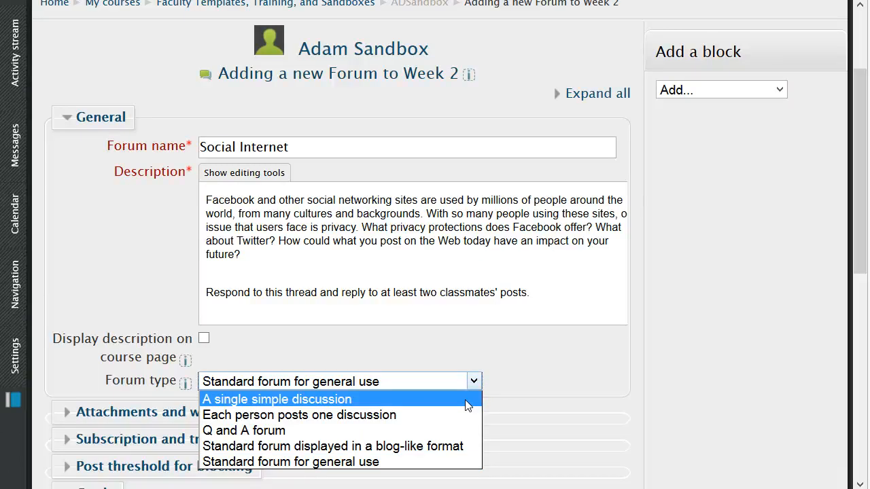
mouse_move(455, 415)
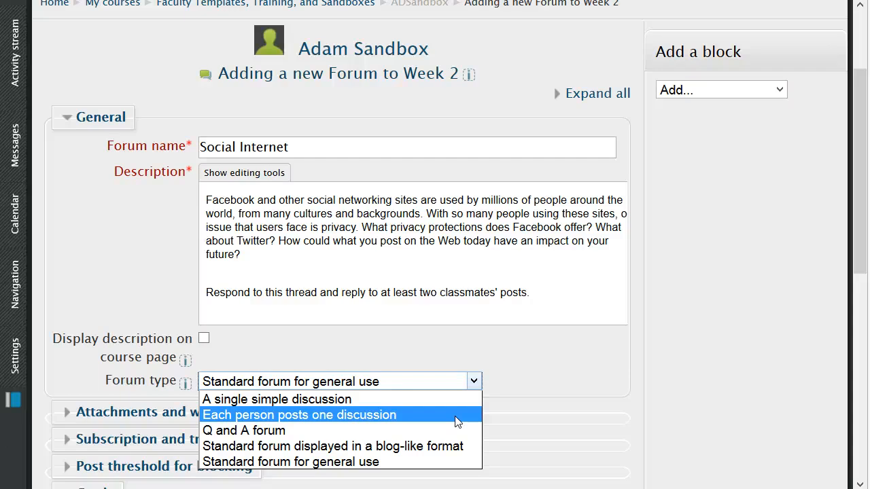
mouse_move(449, 429)
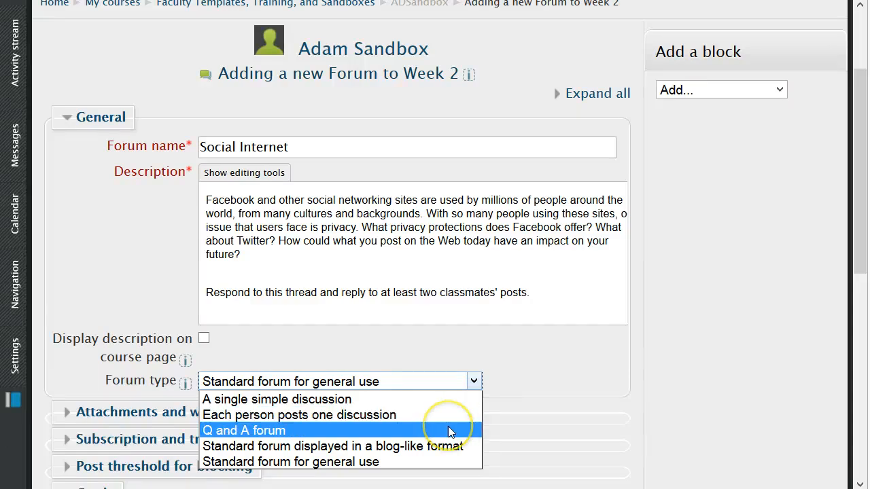
mouse_move(449, 432)
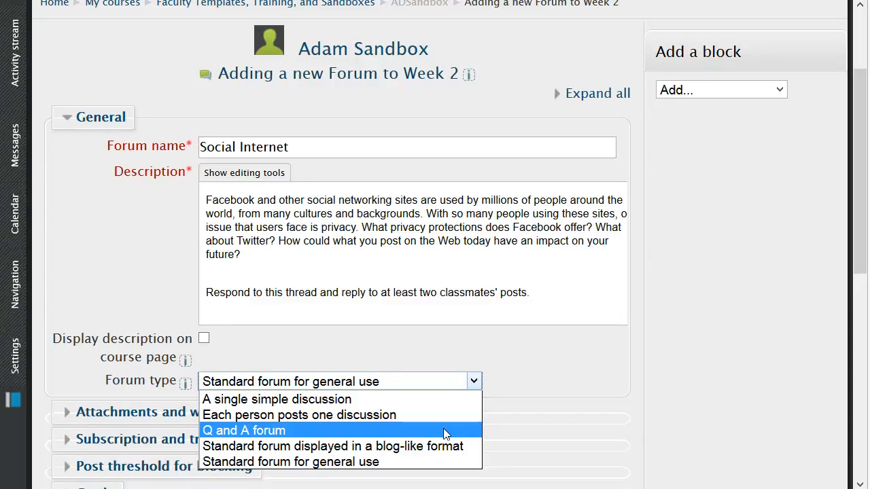
mouse_move(465, 462)
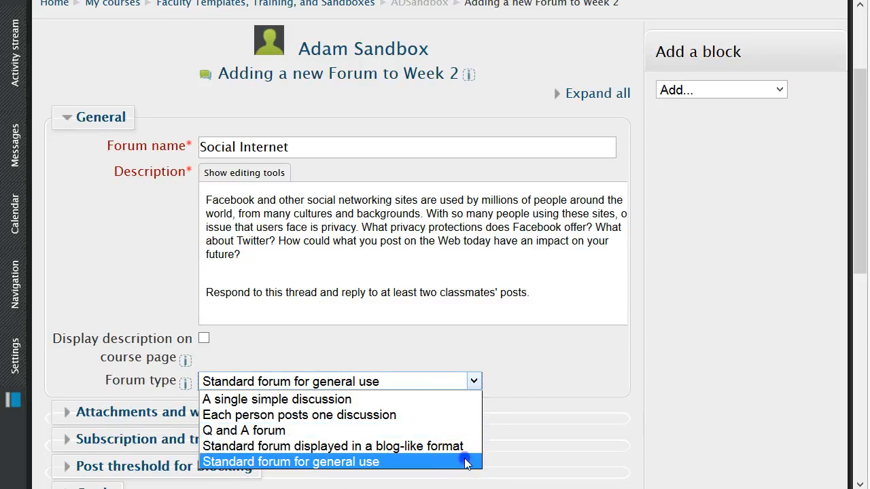
click(291, 462)
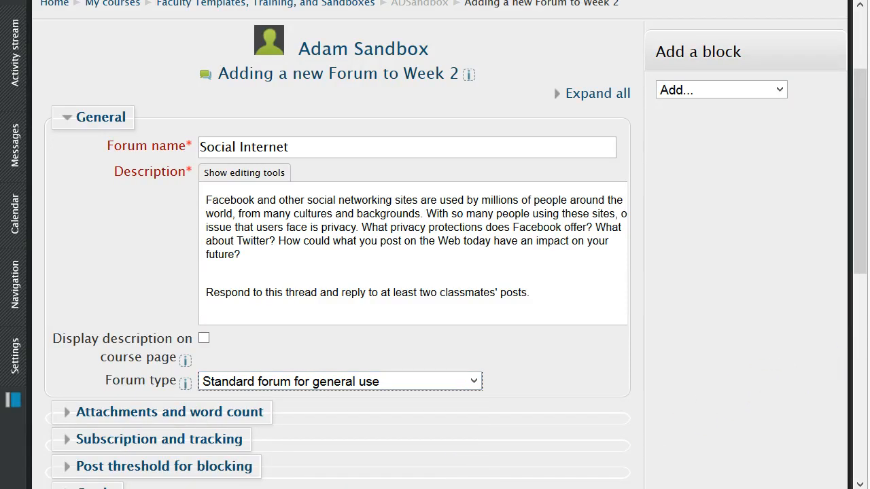
- Set forum attachments to 500KB maximum size and 9 files per post, word count off
scroll(down, 3)
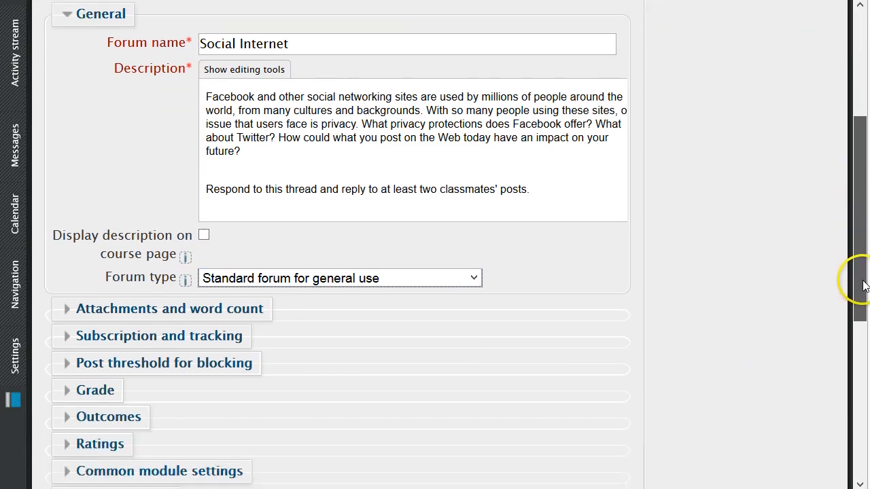
scroll(down, 3)
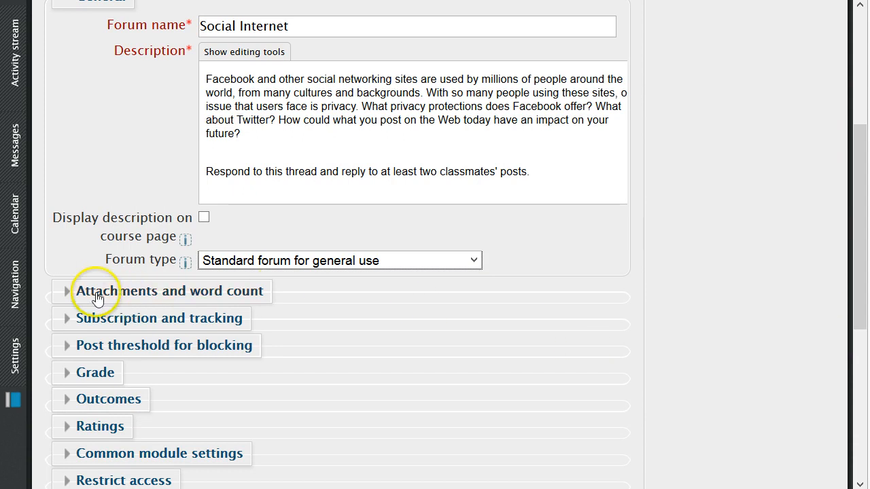
click(166, 291)
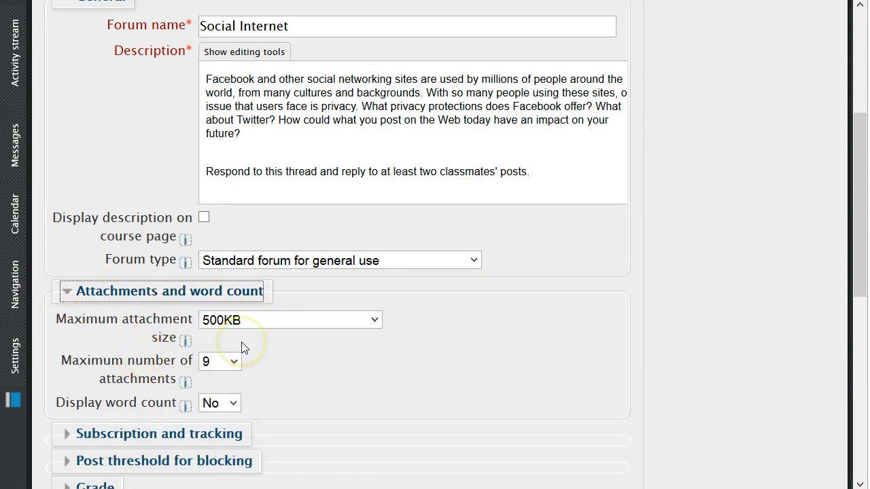
mouse_move(245, 342)
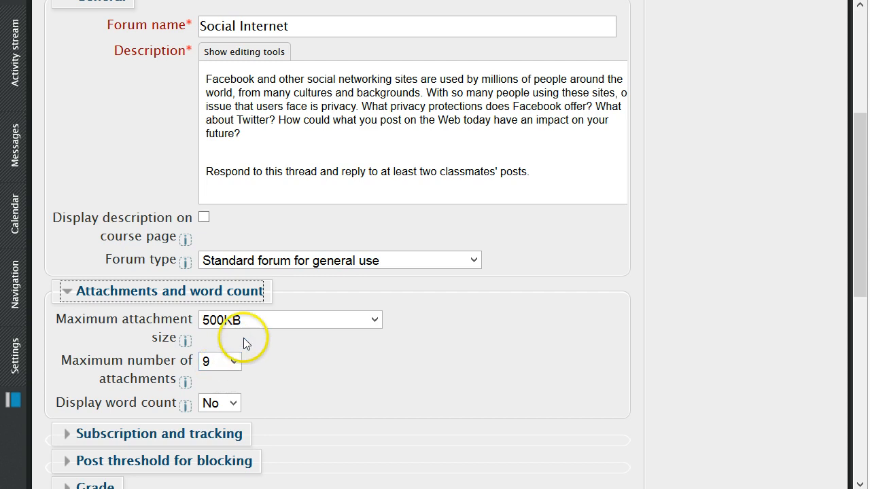
mouse_move(864, 348)
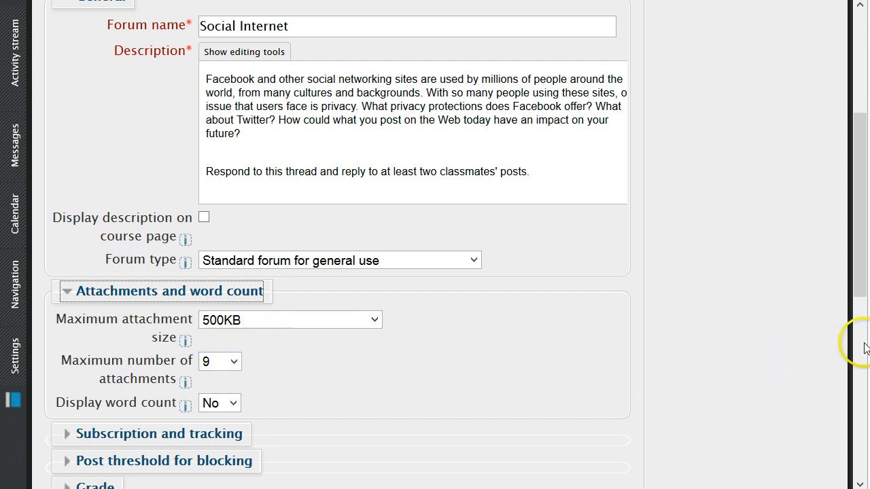
scroll(down, 3)
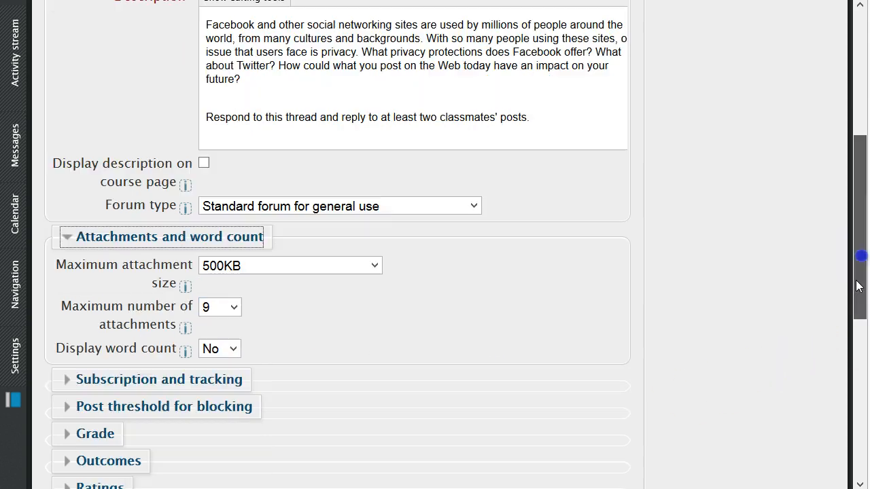
- Review the subscription modes and keep Optional subscription with optional read tracking
scroll(down, 3)
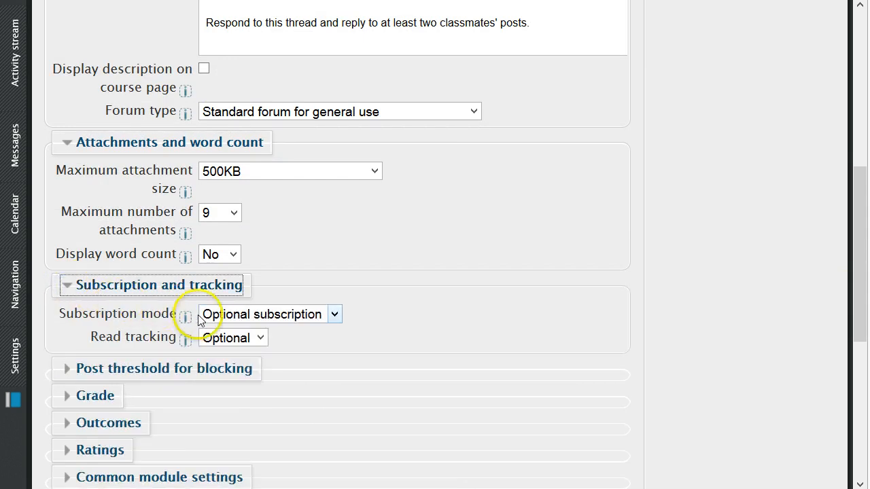
mouse_move(324, 331)
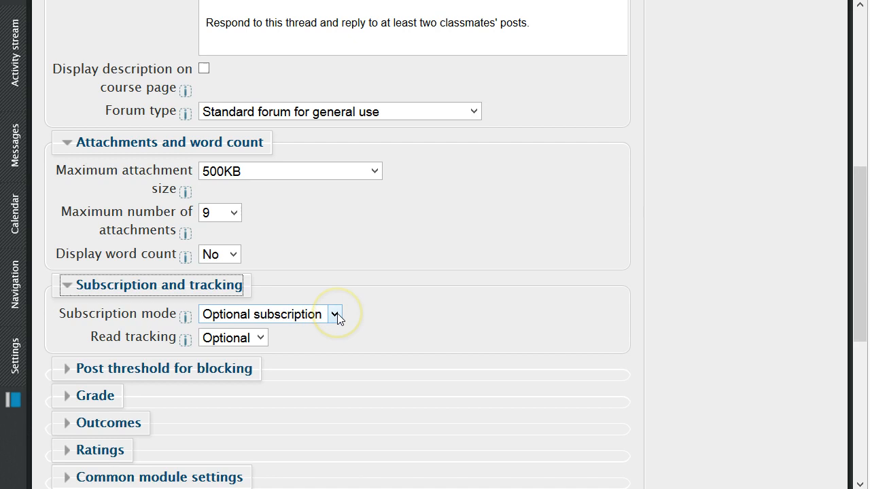
mouse_move(339, 319)
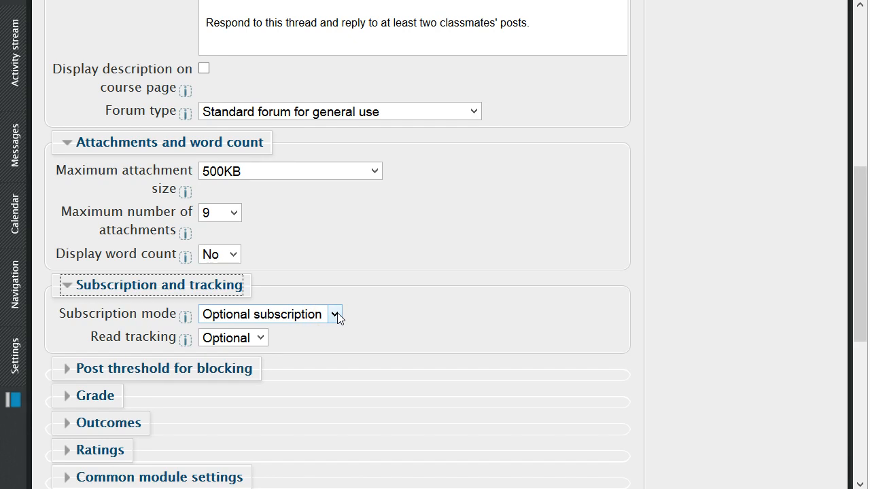
click(333, 314)
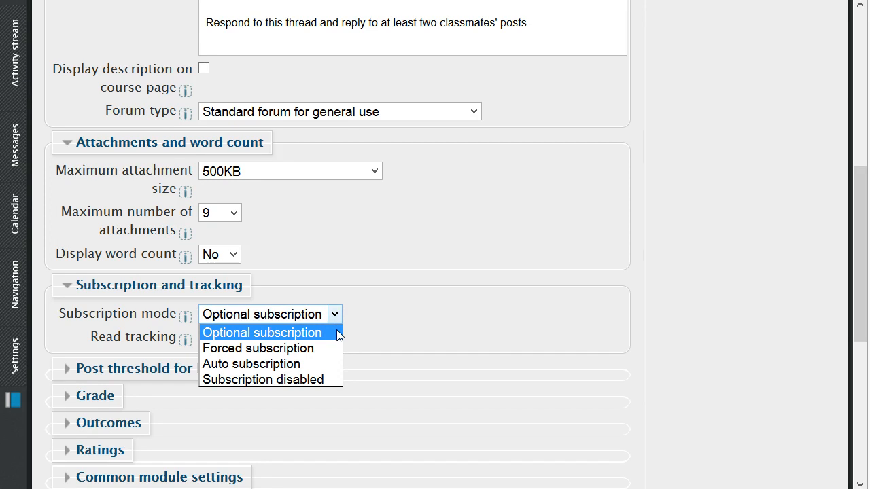
mouse_move(258, 348)
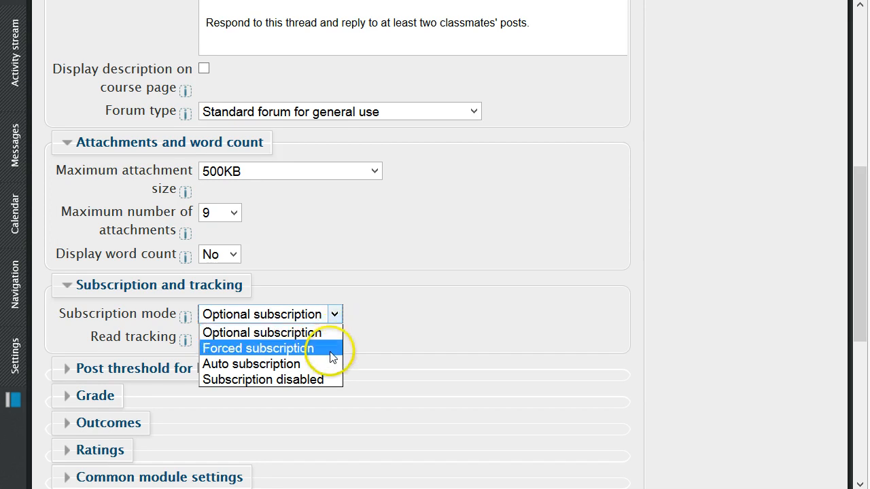
mouse_move(334, 354)
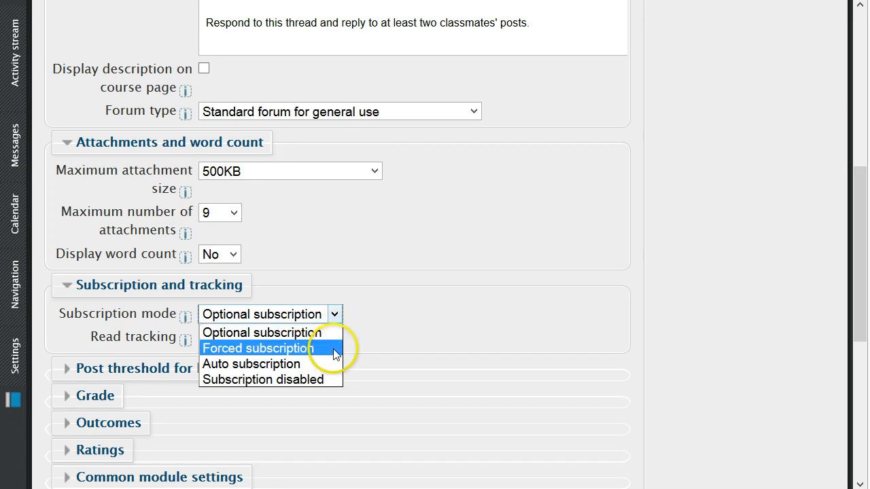
mouse_move(337, 367)
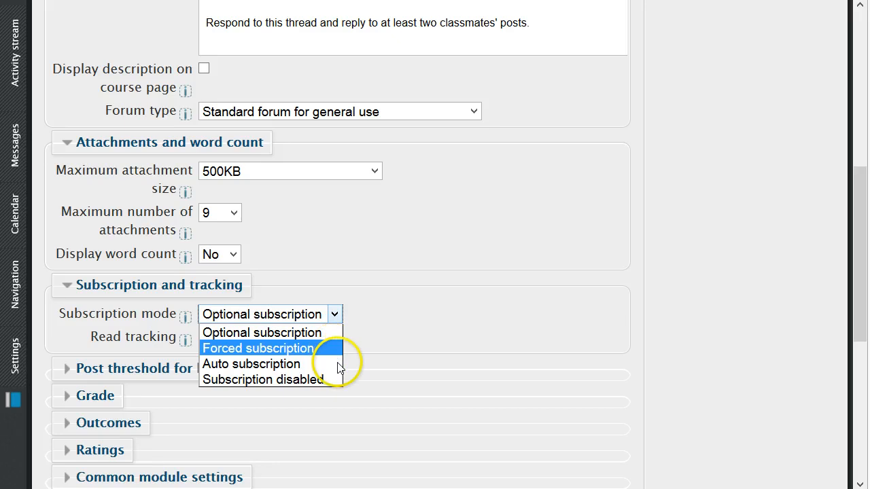
mouse_move(250, 364)
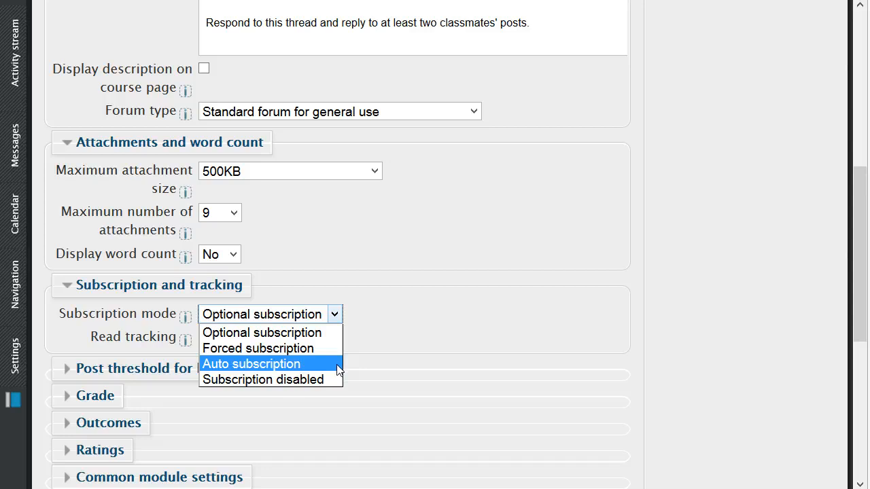
mouse_move(333, 386)
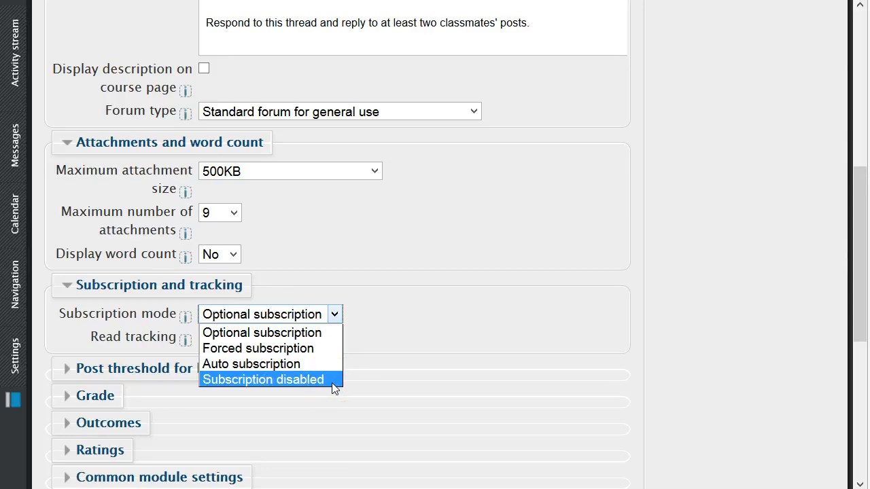
mouse_move(333, 332)
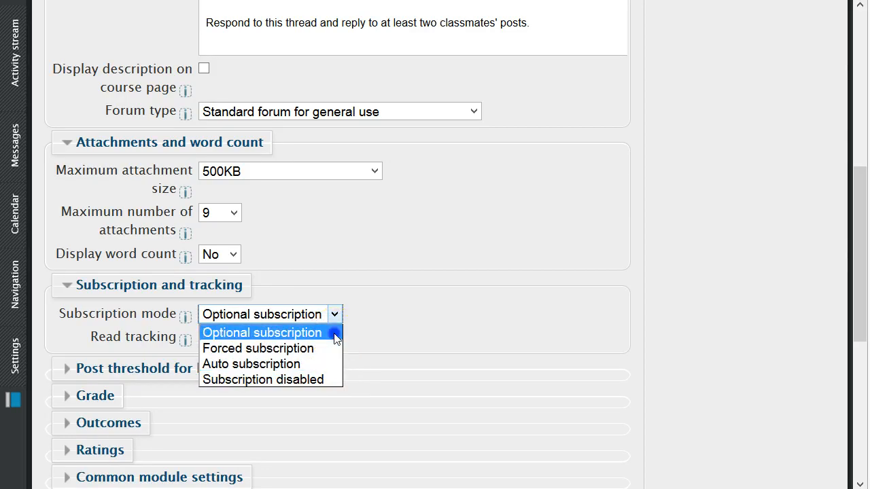
click(261, 332)
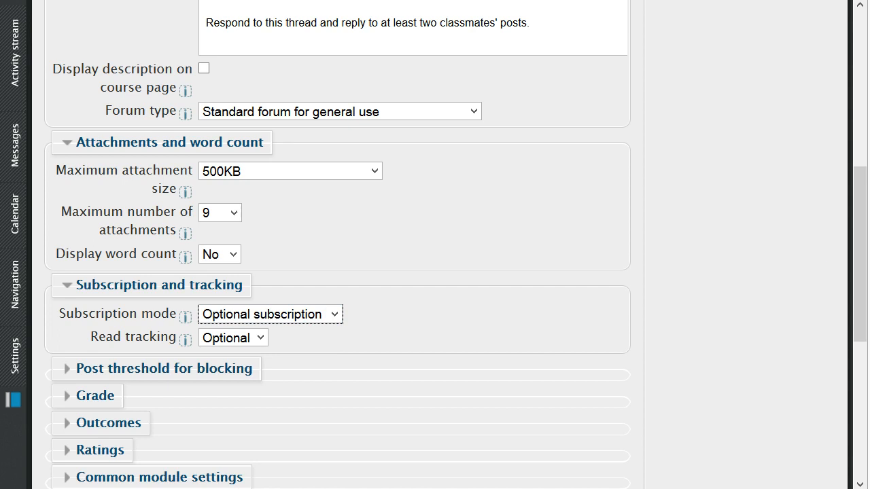
scroll(down, 3)
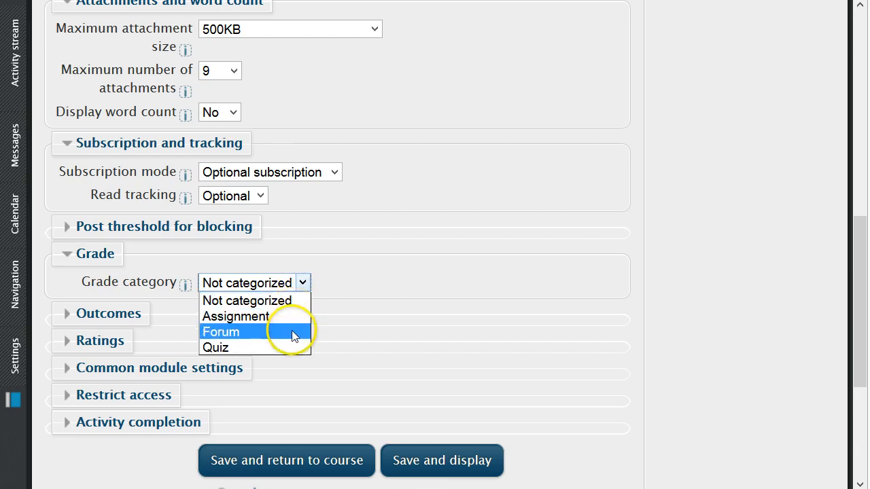
- Set the forum's grade category to Forum
click(220, 332)
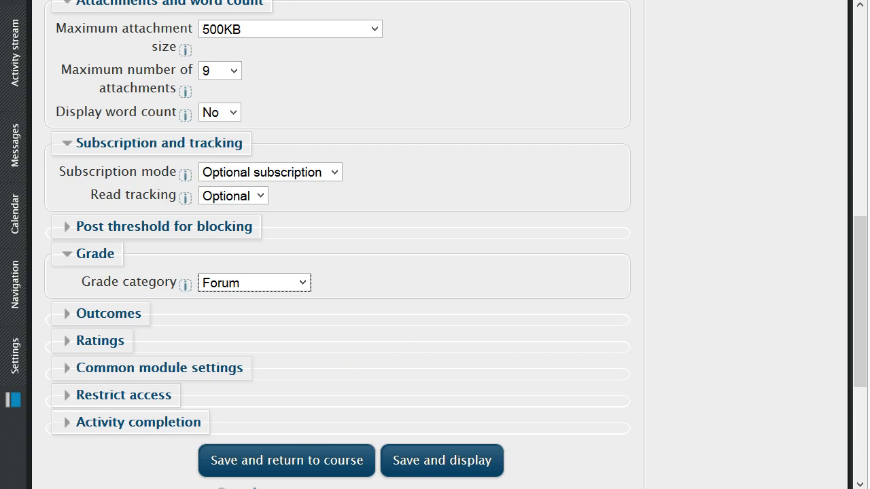
scroll(down, 3)
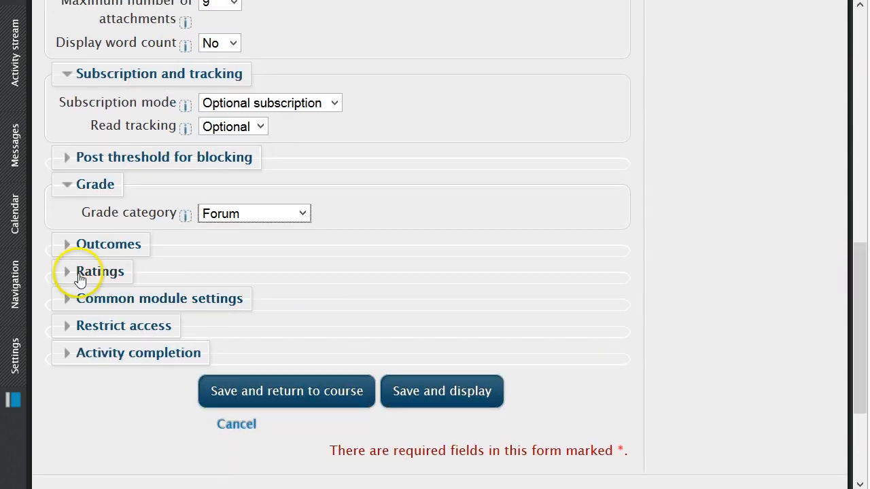
- Set the rating aggregate type to Average of ratings on a 100-point scale
click(101, 272)
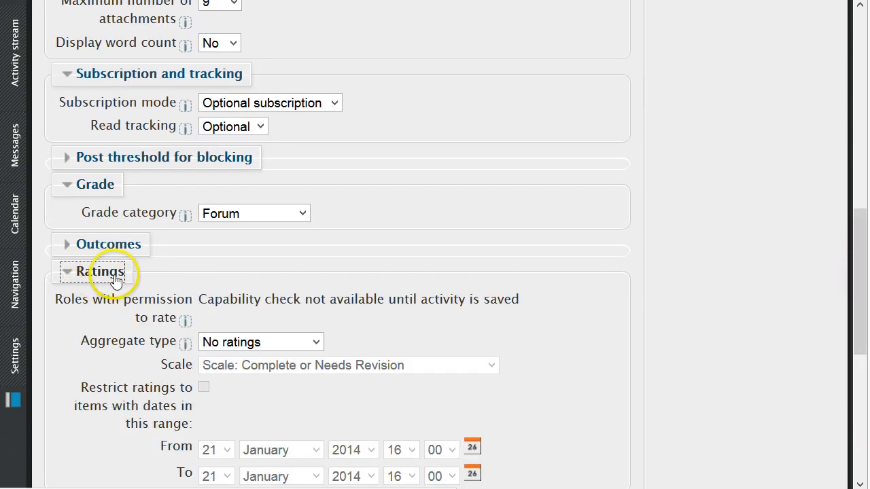
mouse_move(346, 319)
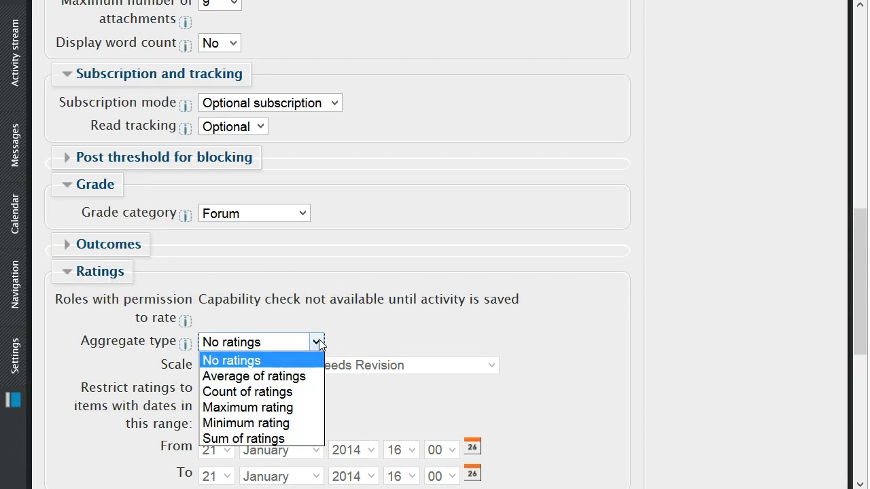
mouse_move(253, 375)
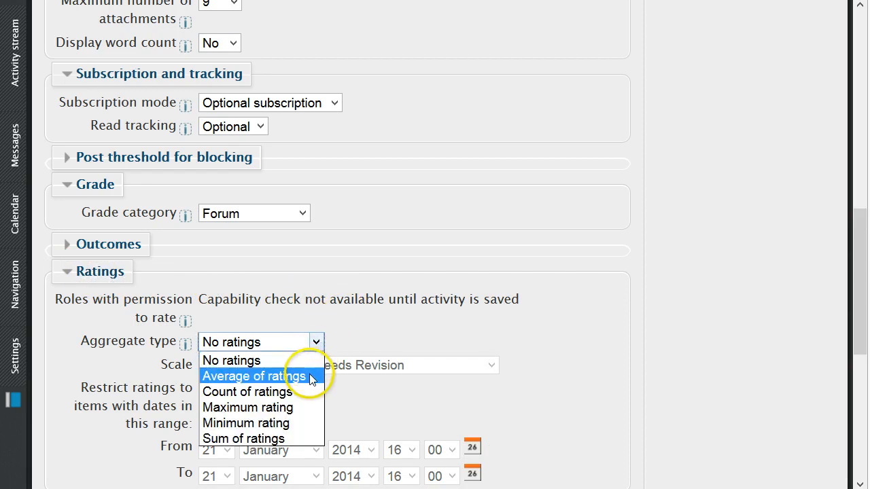
click(252, 375)
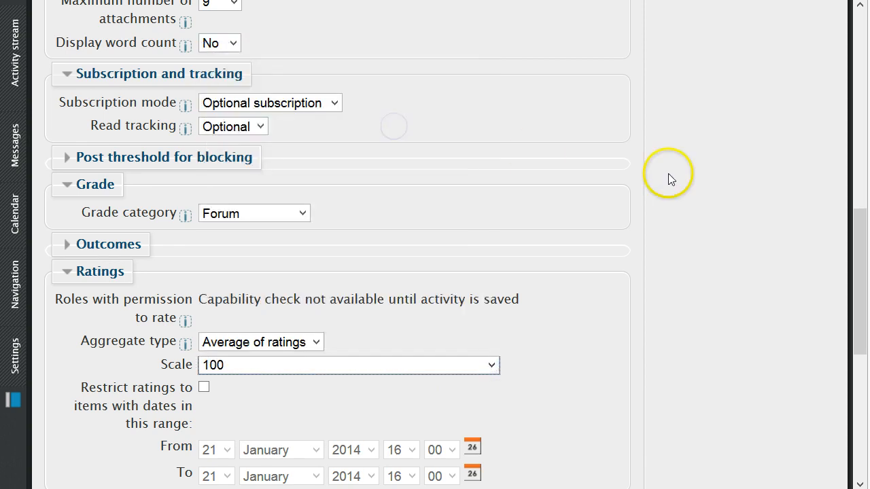
scroll(down, 3)
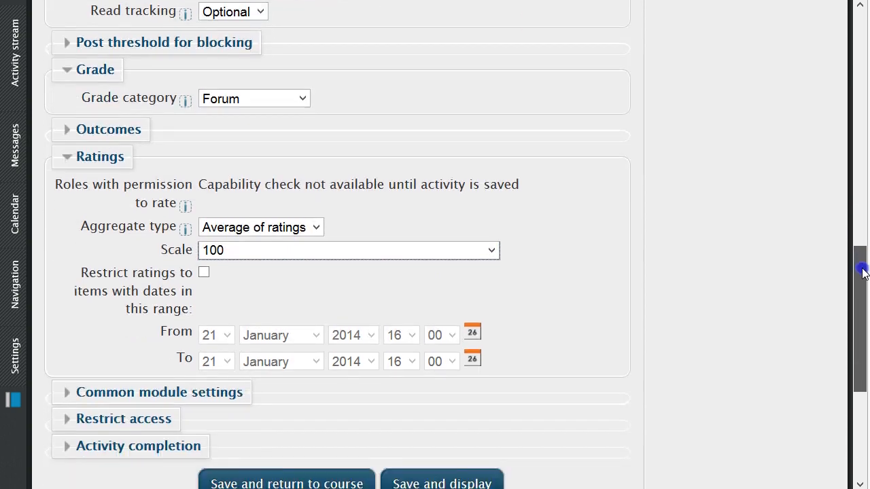
scroll(down, 3)
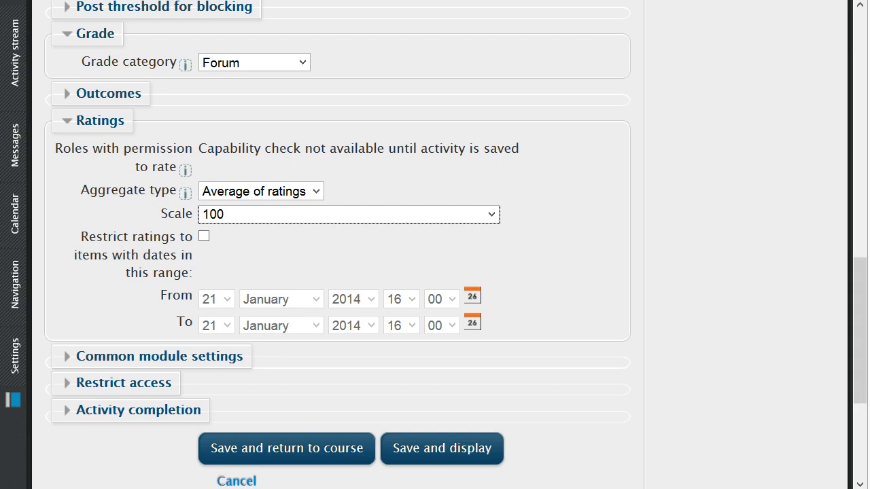
mouse_move(750, 345)
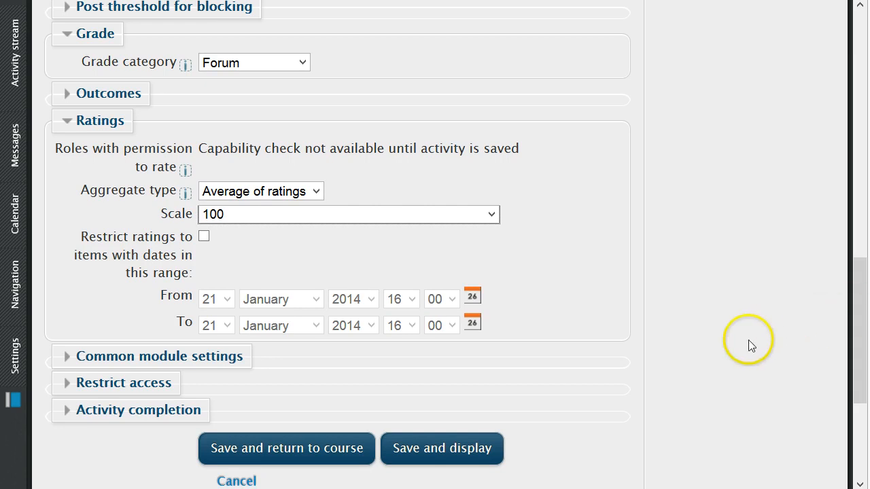
mouse_move(522, 396)
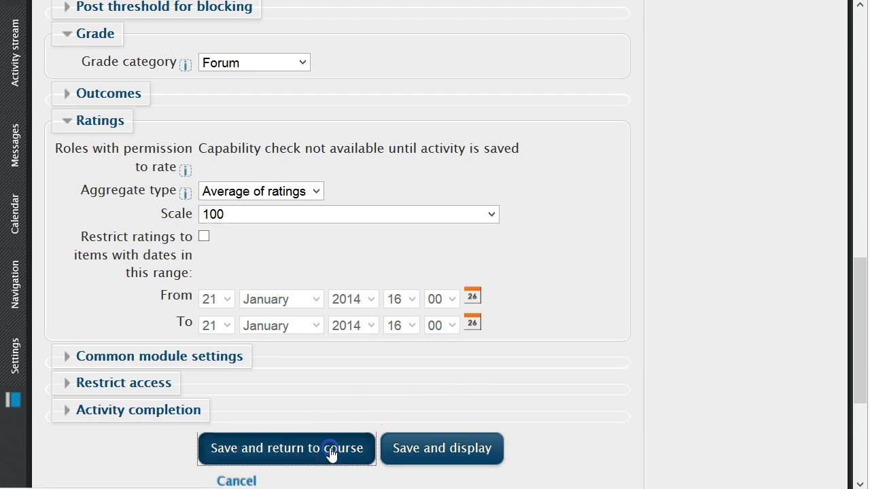
mouse_move(559, 337)
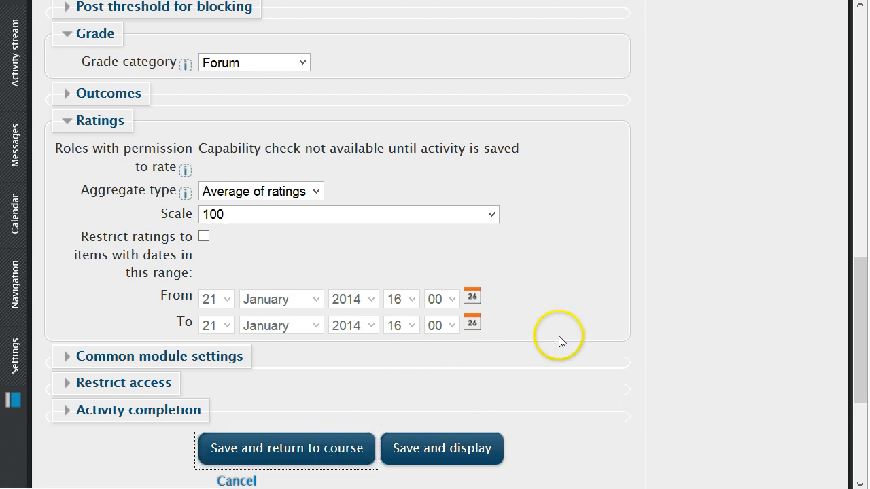
mouse_move(596, 342)
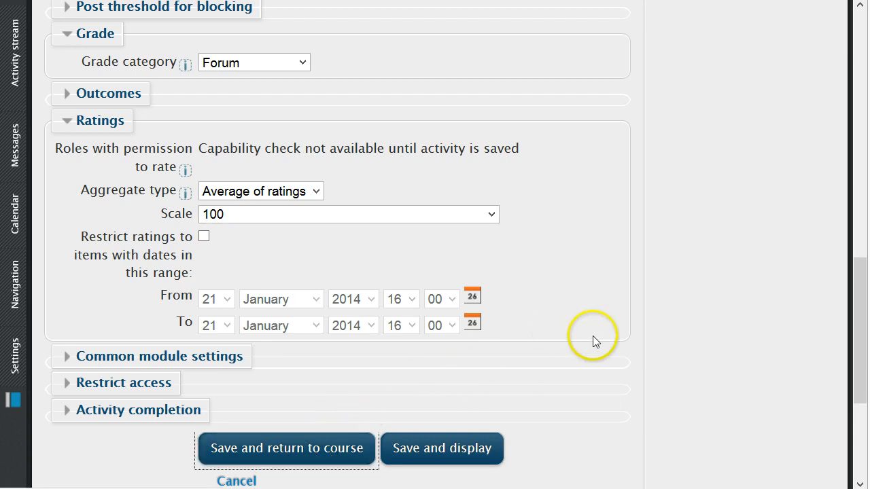